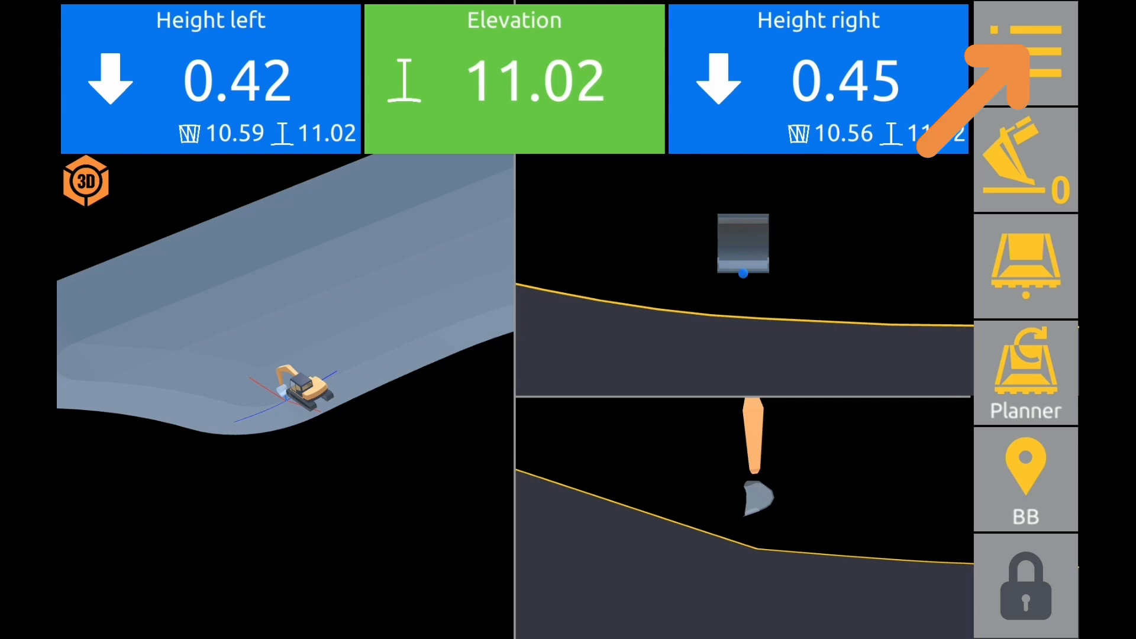
Step: Open the grading options menu to start a flat surface at 11.02 m
left_click(1026, 51)
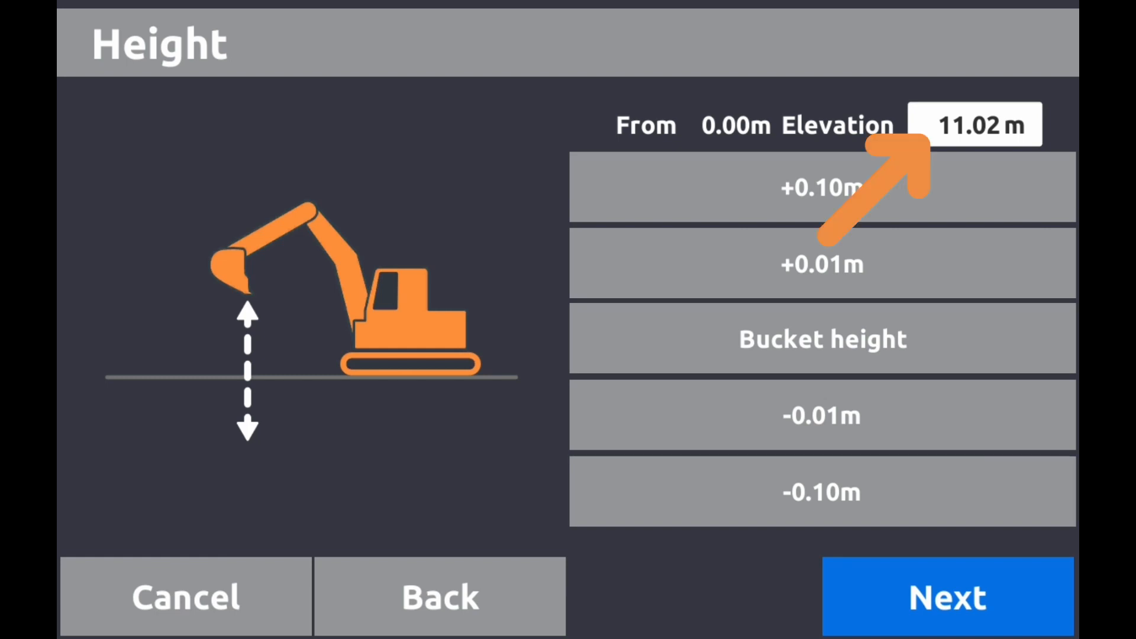
left_click(978, 125)
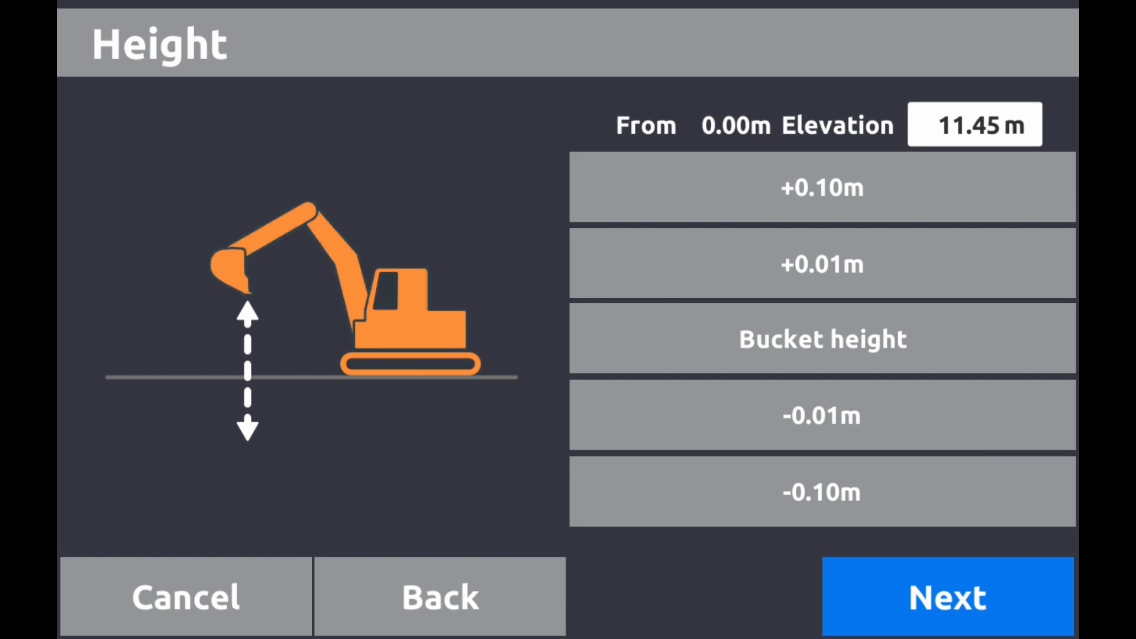
left_click(822, 338)
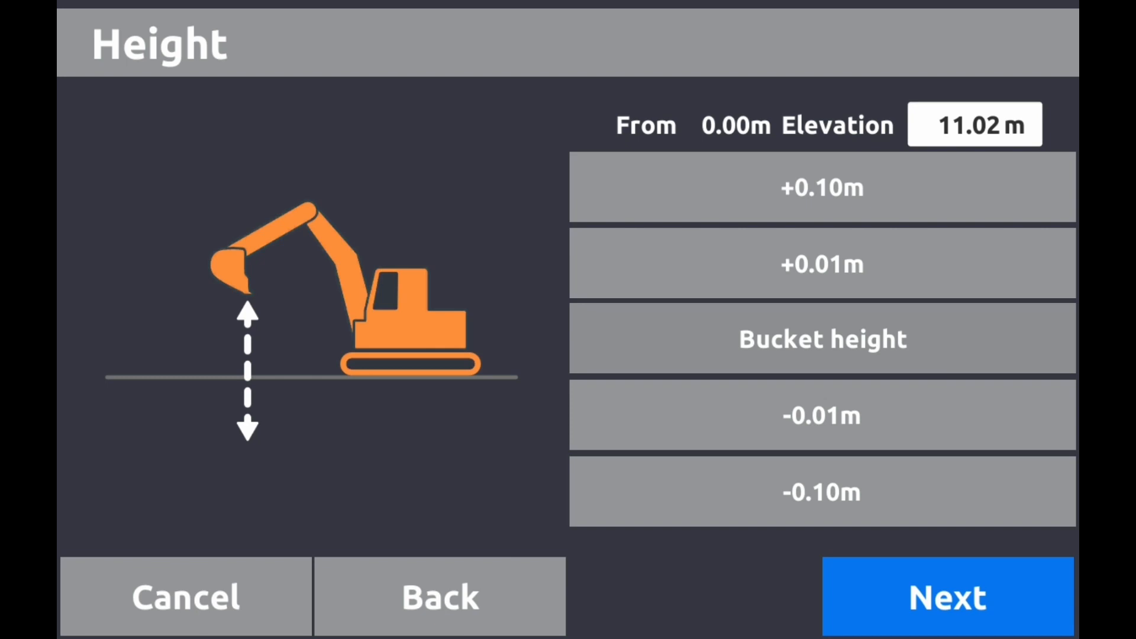
Step: Lower the flat surface elevation to 10.52 m and apply it
left_click(823, 493)
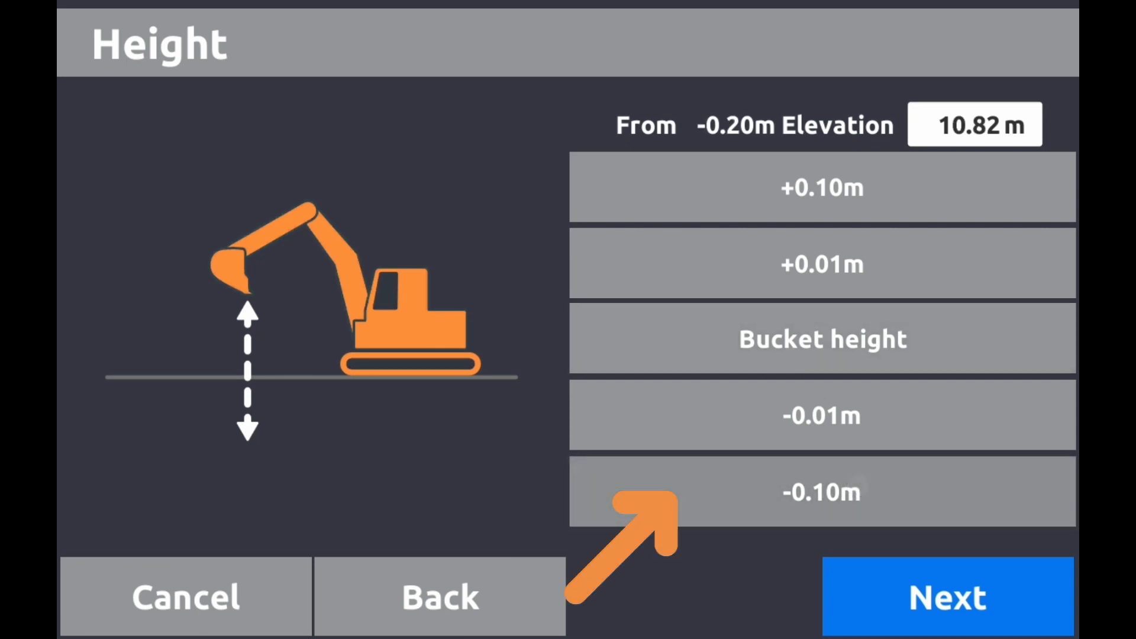
left_click(823, 491)
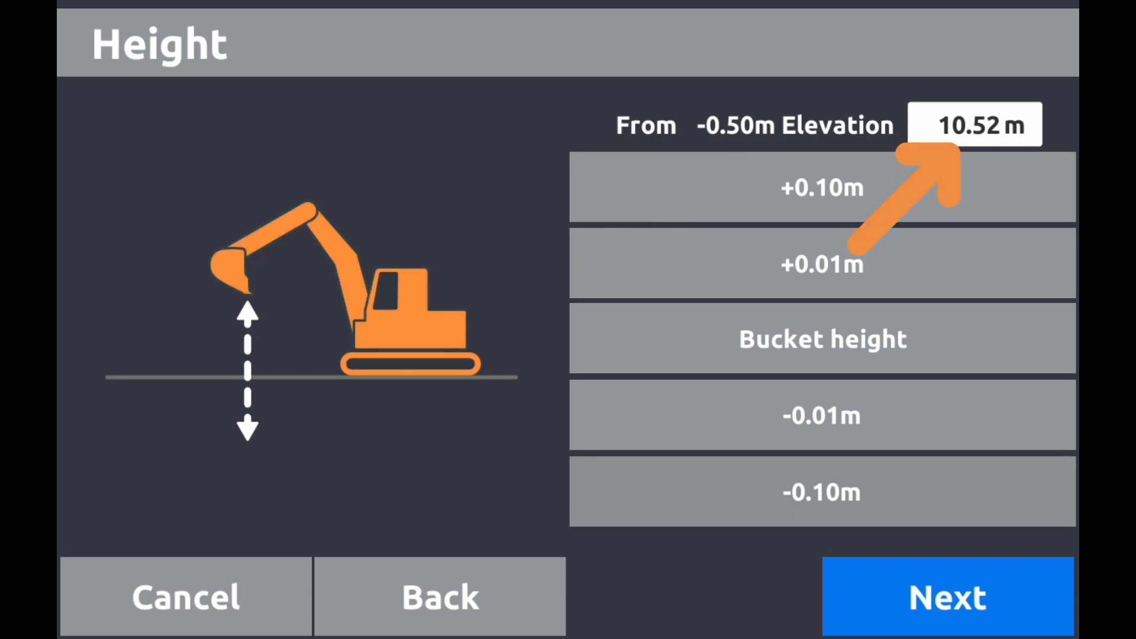
left_click(947, 597)
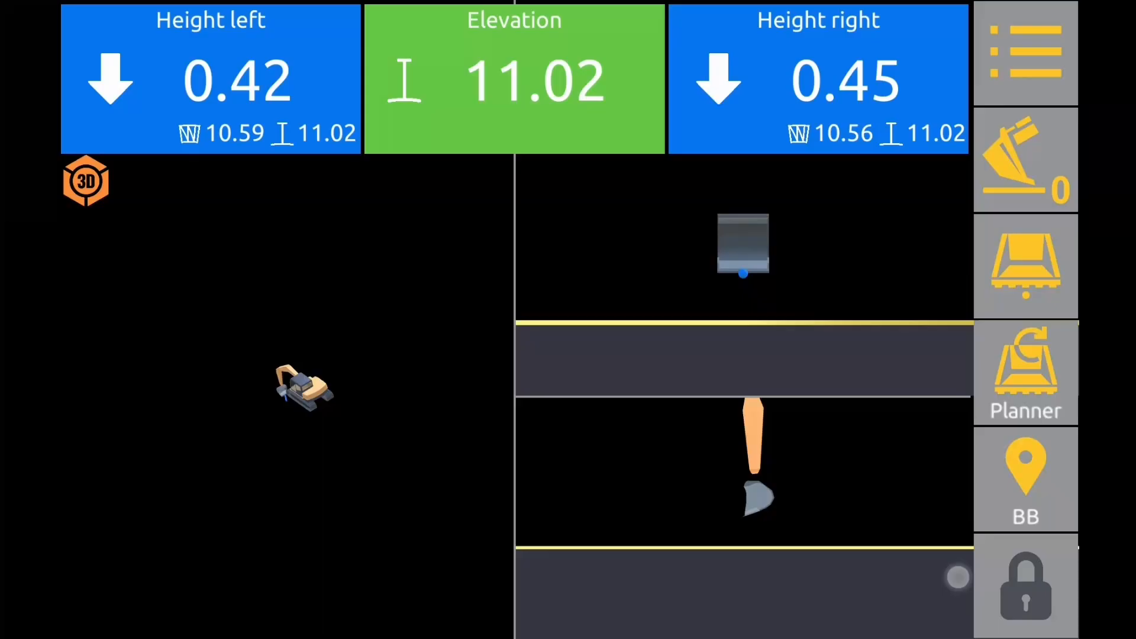